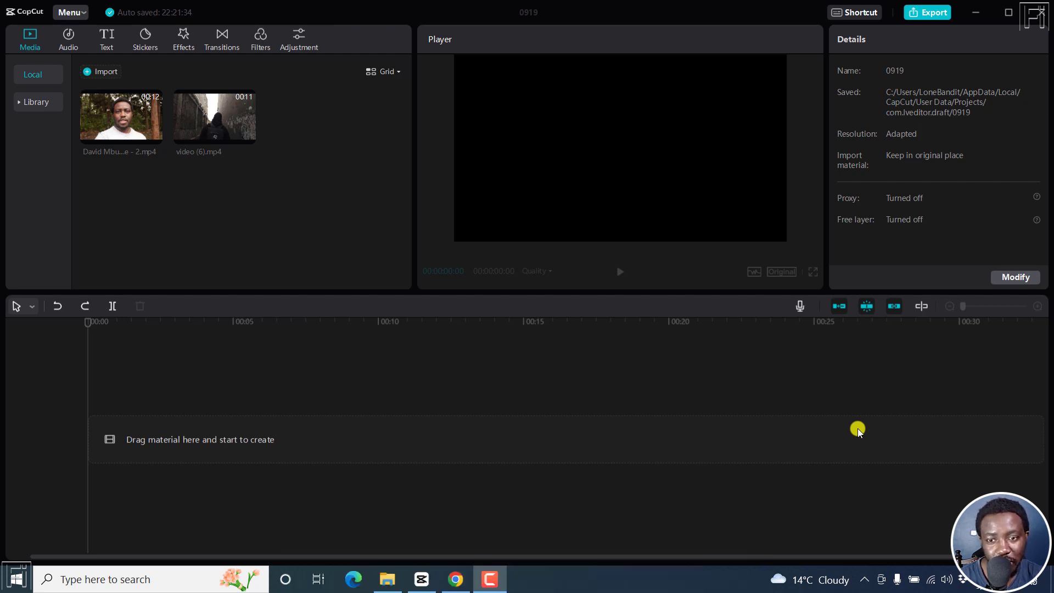
{"action": "mouse_move", "coordinate": [125, 95]}
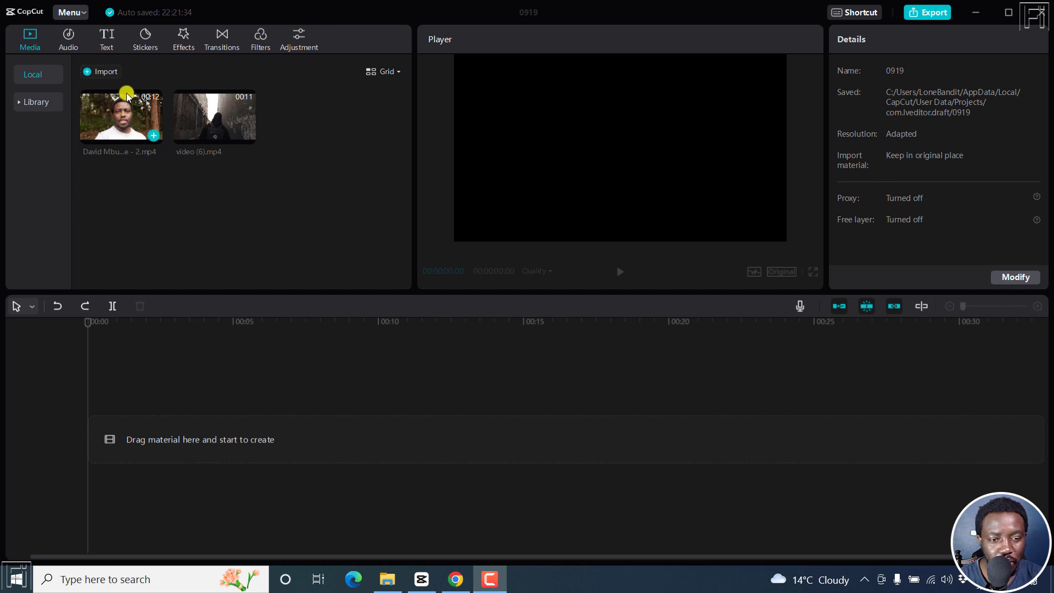
{"action": "mouse_move", "coordinate": [115, 115]}
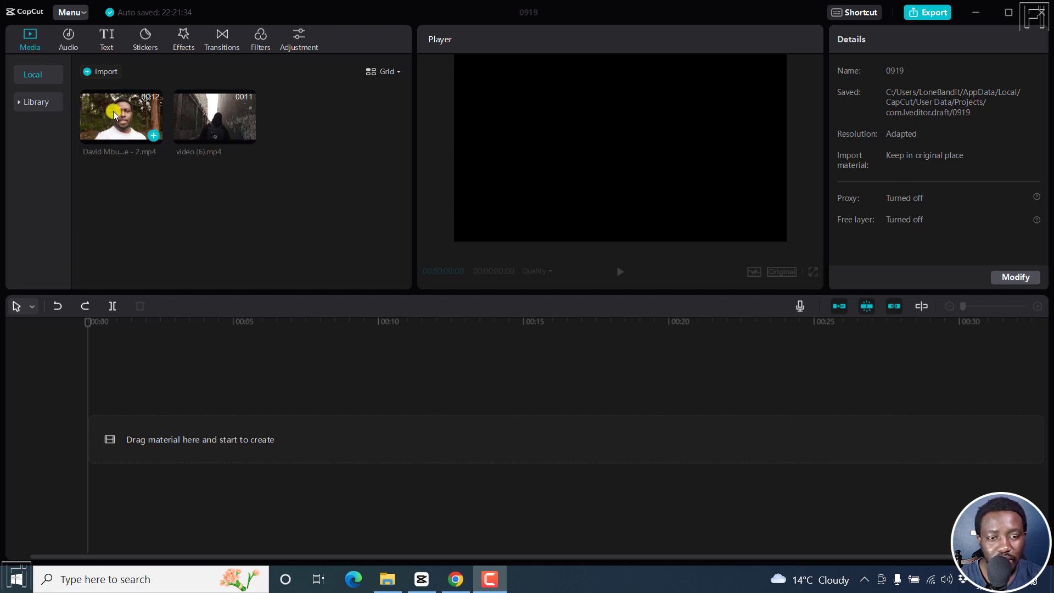
{"action": "mouse_move", "coordinate": [153, 135]}
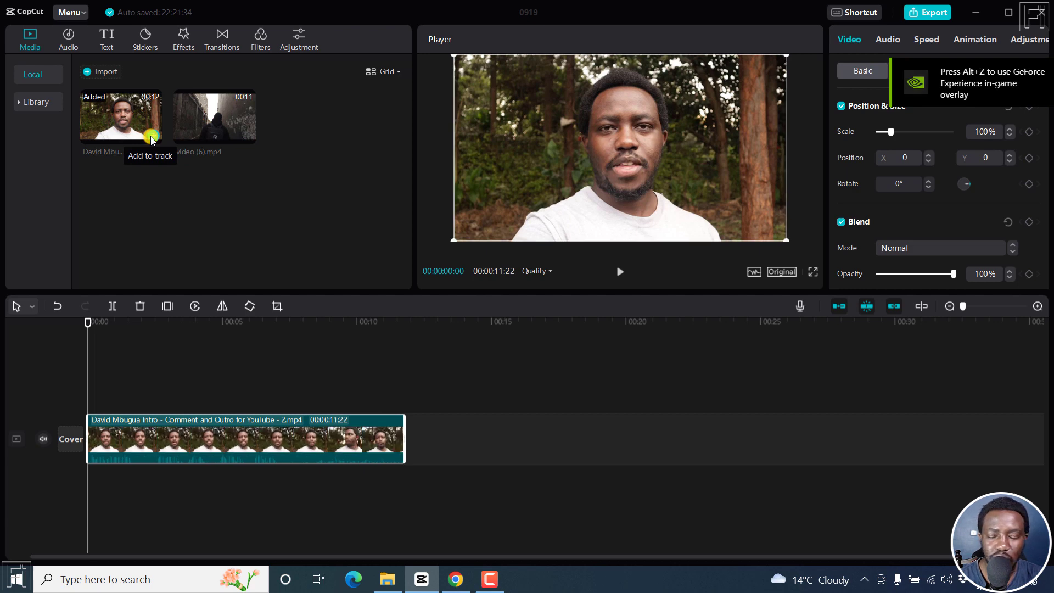
{"action": "left_click", "coordinate": [619, 272]}
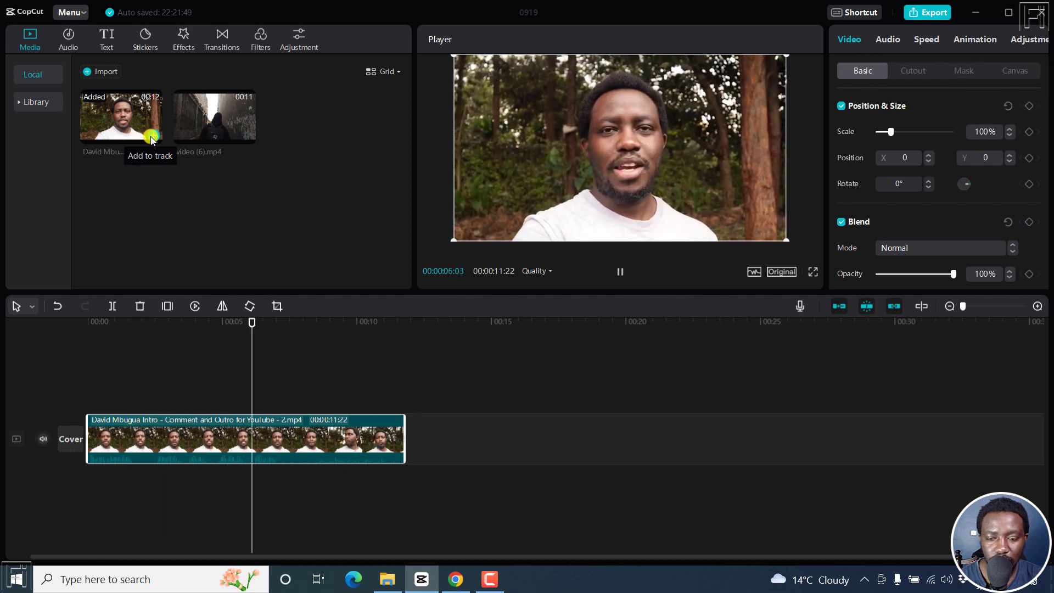
{"action": "left_click", "coordinate": [618, 271]}
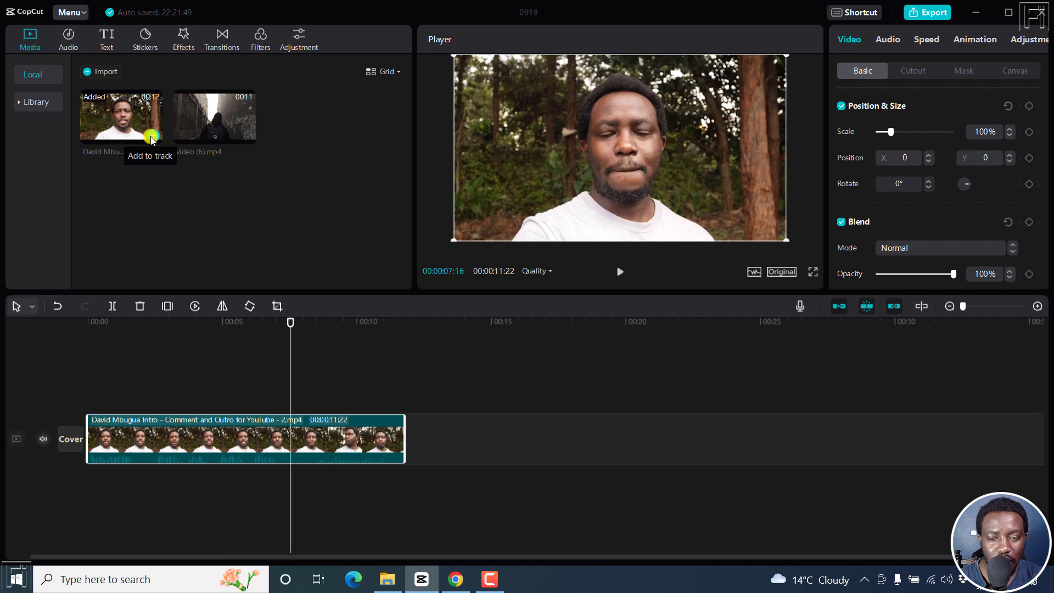
{"action": "mouse_move", "coordinate": [261, 331]}
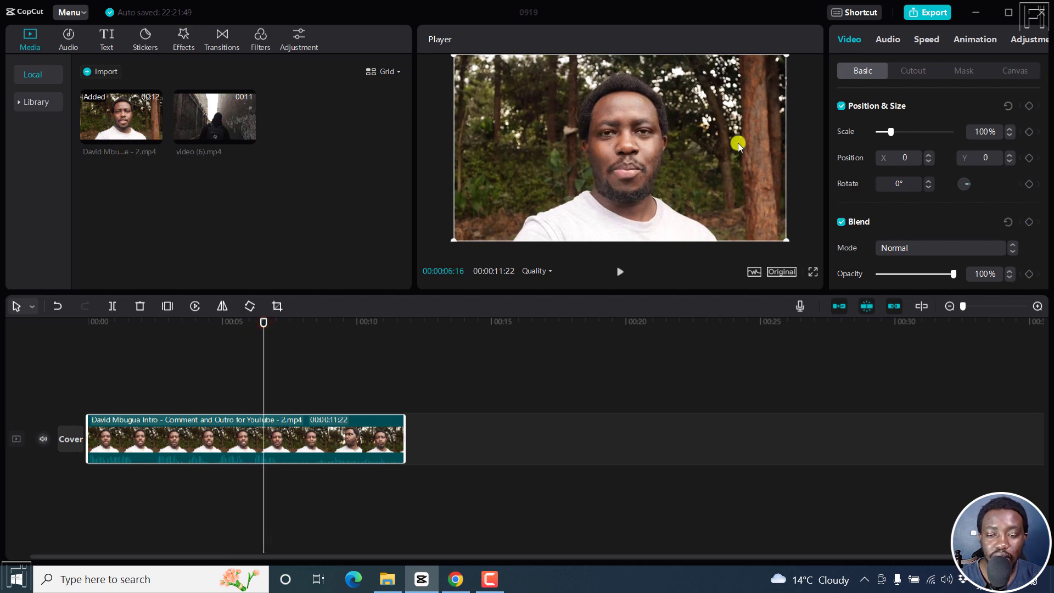
{"action": "mouse_move", "coordinate": [297, 339]}
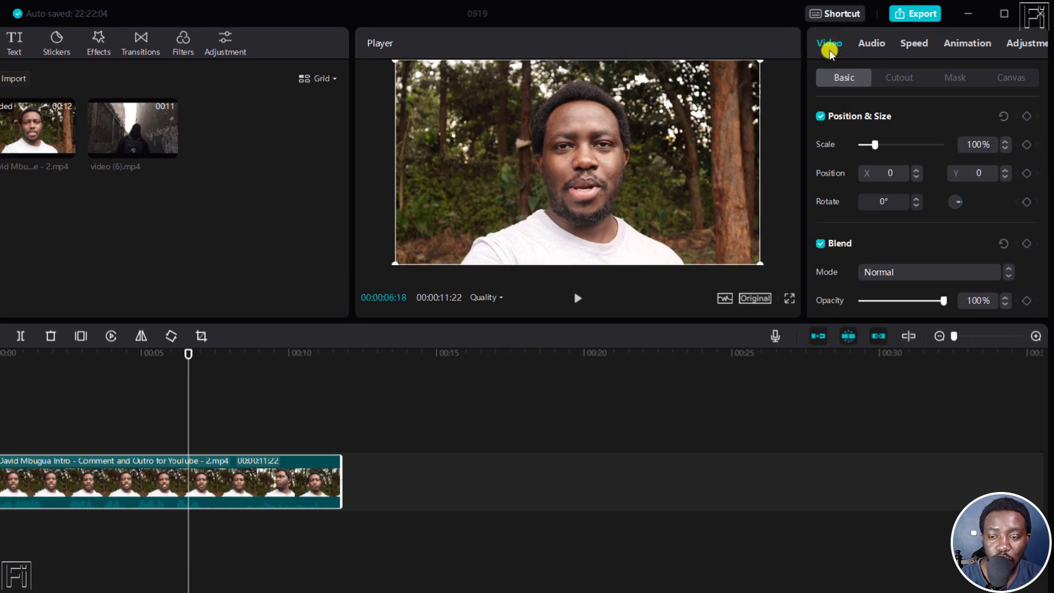
Show the talking-head clip's Cutout options (chroma key and auto cutout) in the Video panel
{"action": "left_click", "coordinate": [899, 78]}
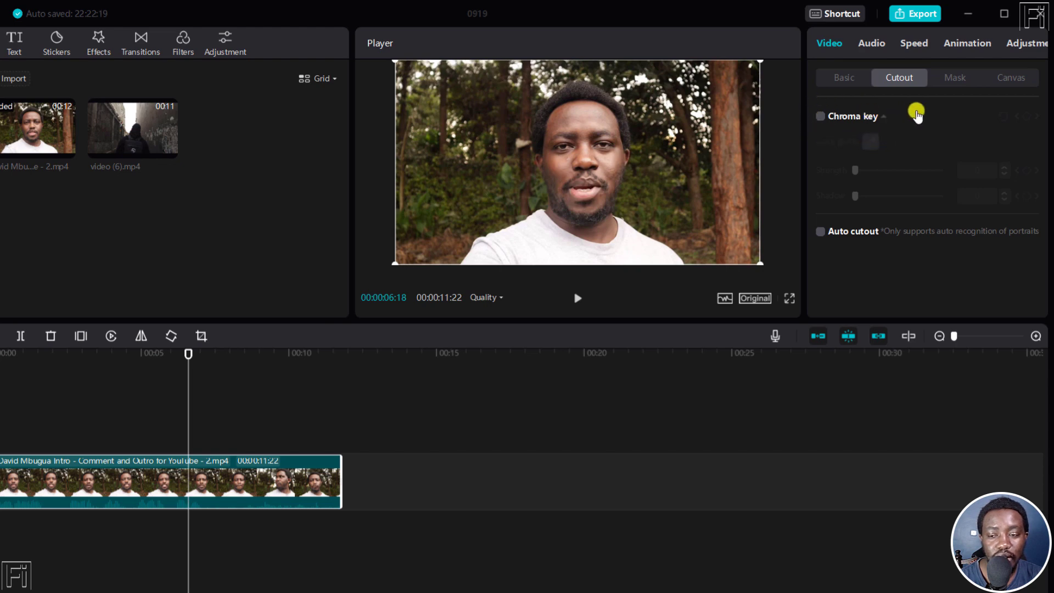
{"action": "mouse_move", "coordinate": [705, 17]}
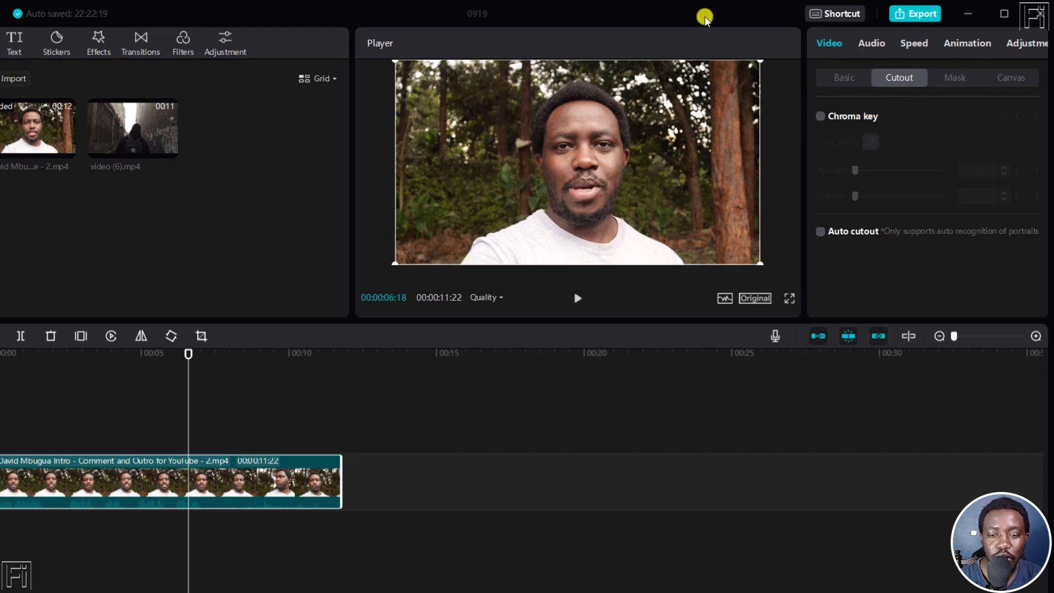
{"action": "mouse_move", "coordinate": [554, 94]}
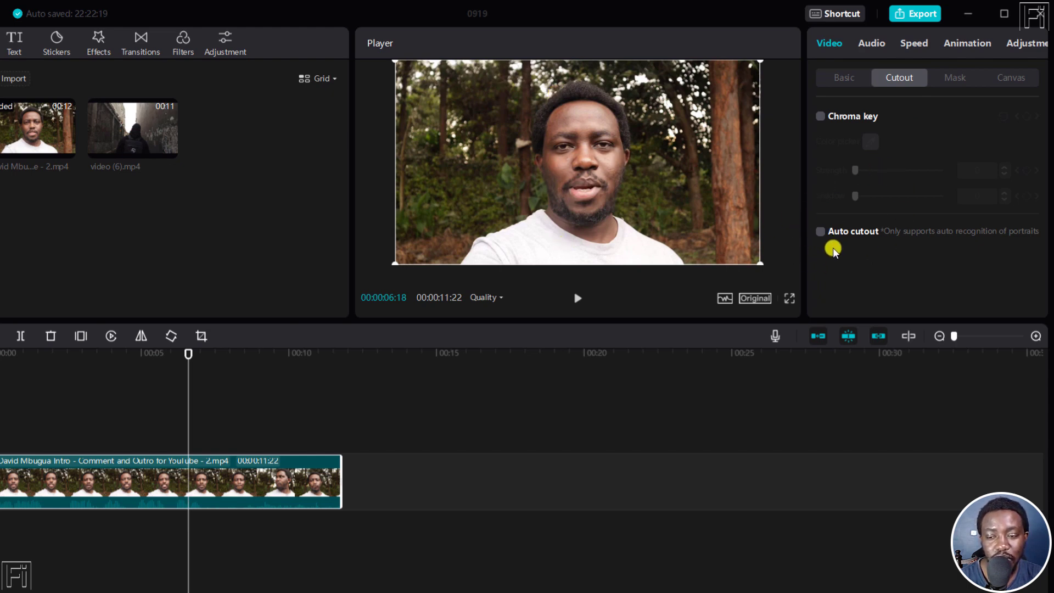
{"action": "mouse_move", "coordinate": [973, 242]}
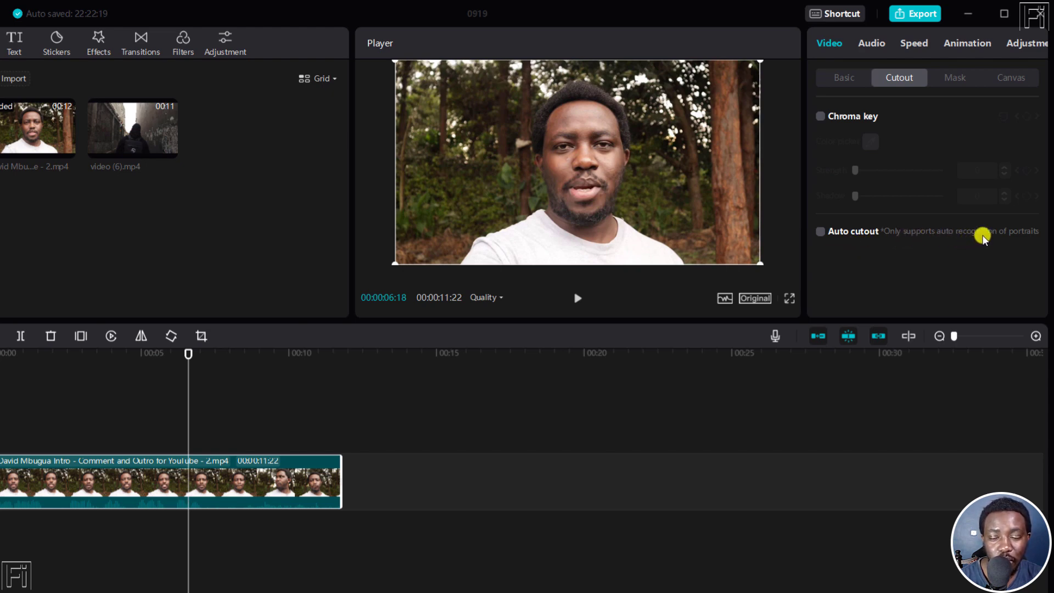
{"action": "mouse_move", "coordinate": [647, 173]}
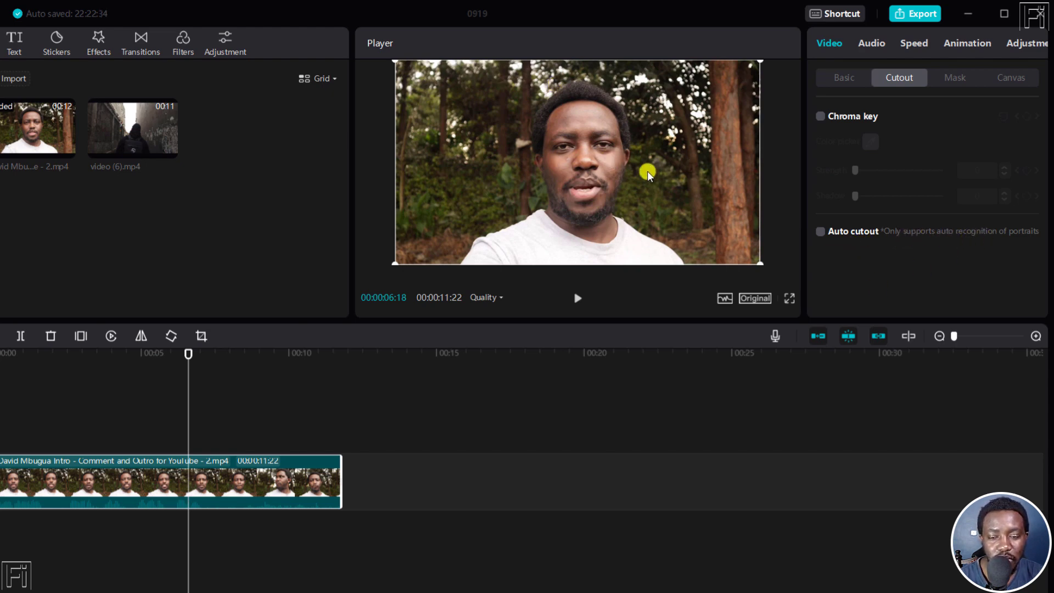
{"action": "mouse_move", "coordinate": [605, 158]}
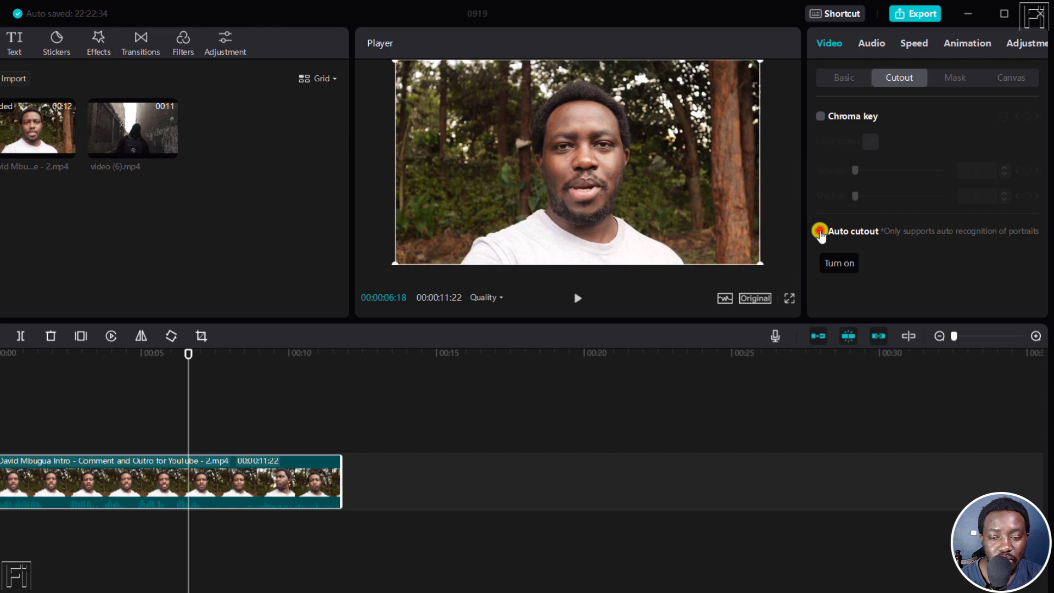
Apply Auto cutout to the intro clip to remove the forest background
{"action": "left_click", "coordinate": [820, 231]}
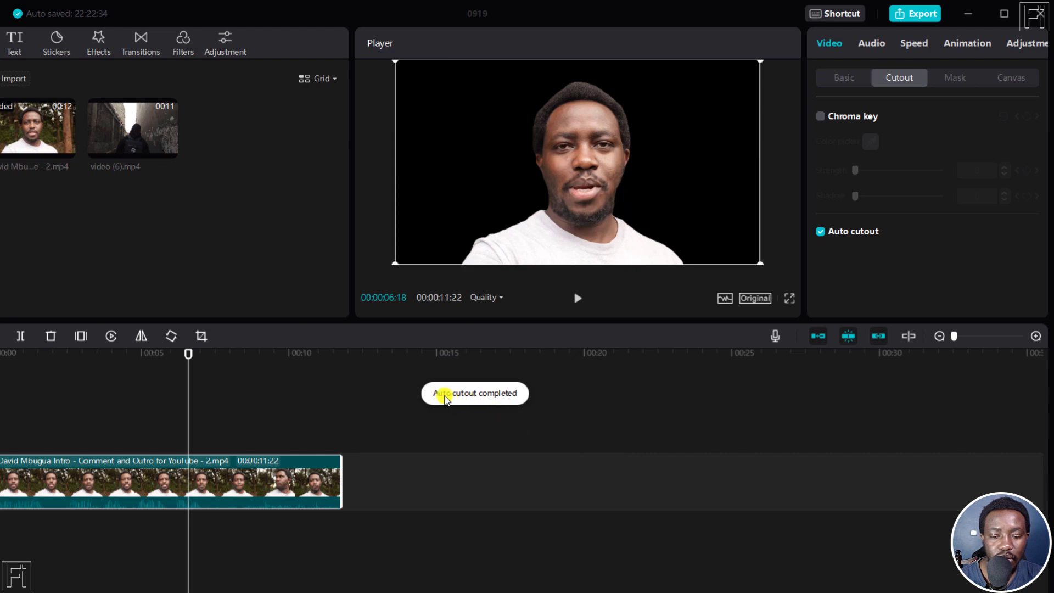
{"action": "mouse_move", "coordinate": [489, 395]}
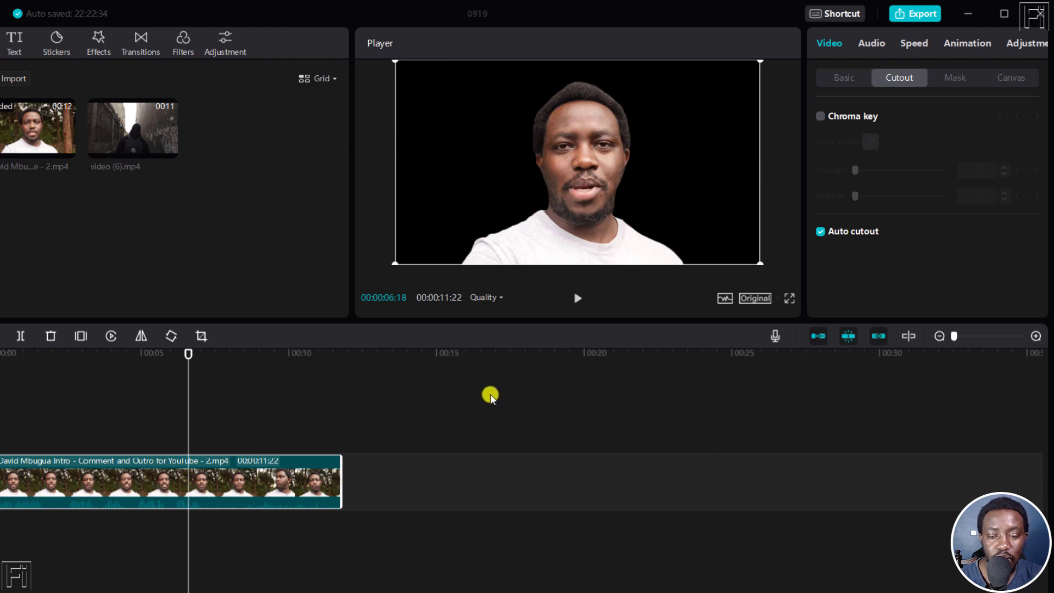
{"action": "mouse_move", "coordinate": [287, 322]}
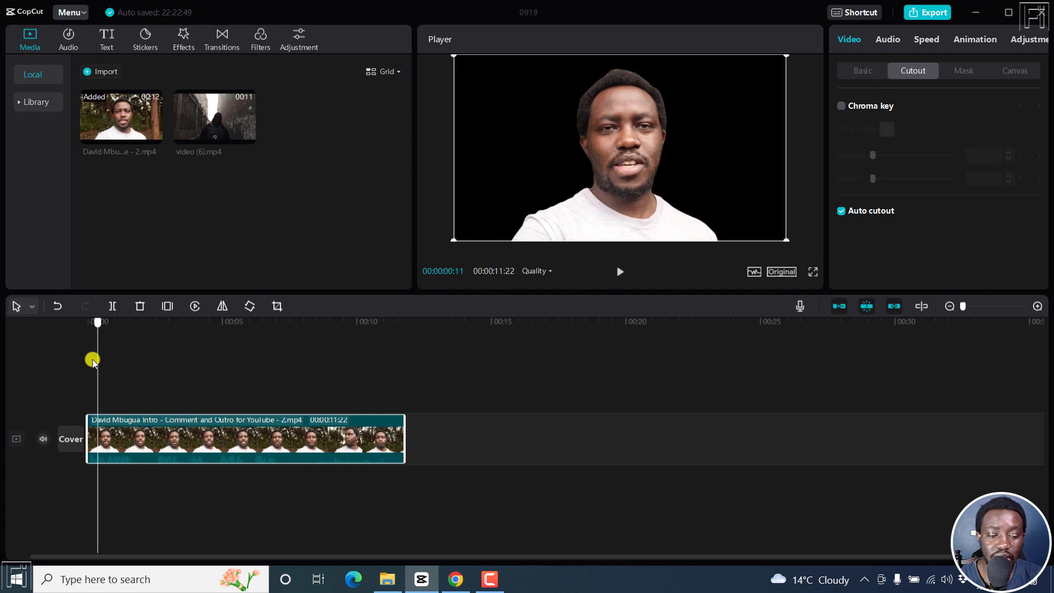
Play and stop the preview to check the speaker on a black background
{"action": "left_click", "coordinate": [619, 271]}
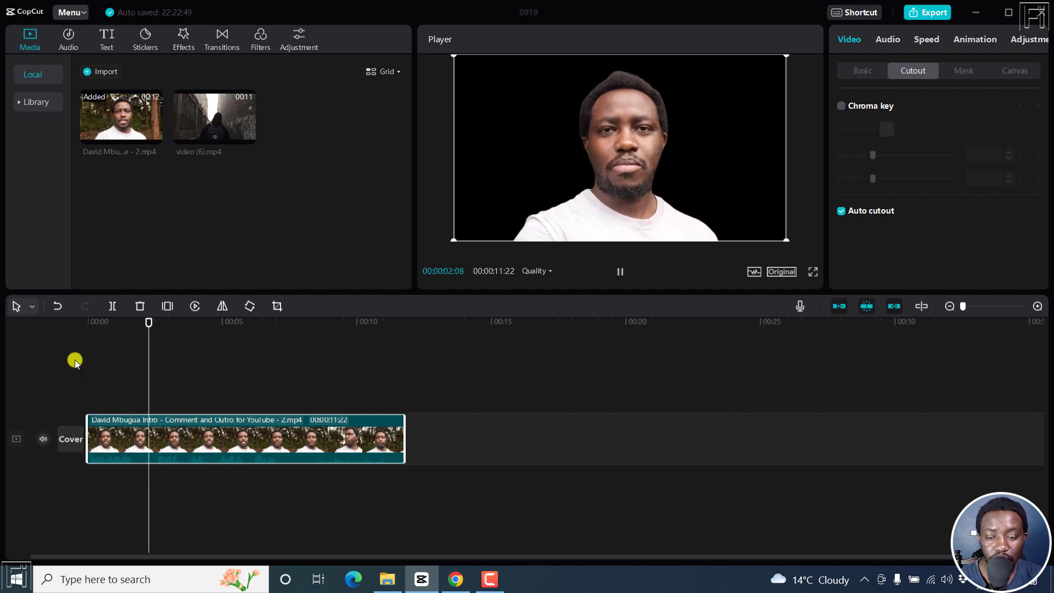
{"action": "left_click", "coordinate": [619, 272]}
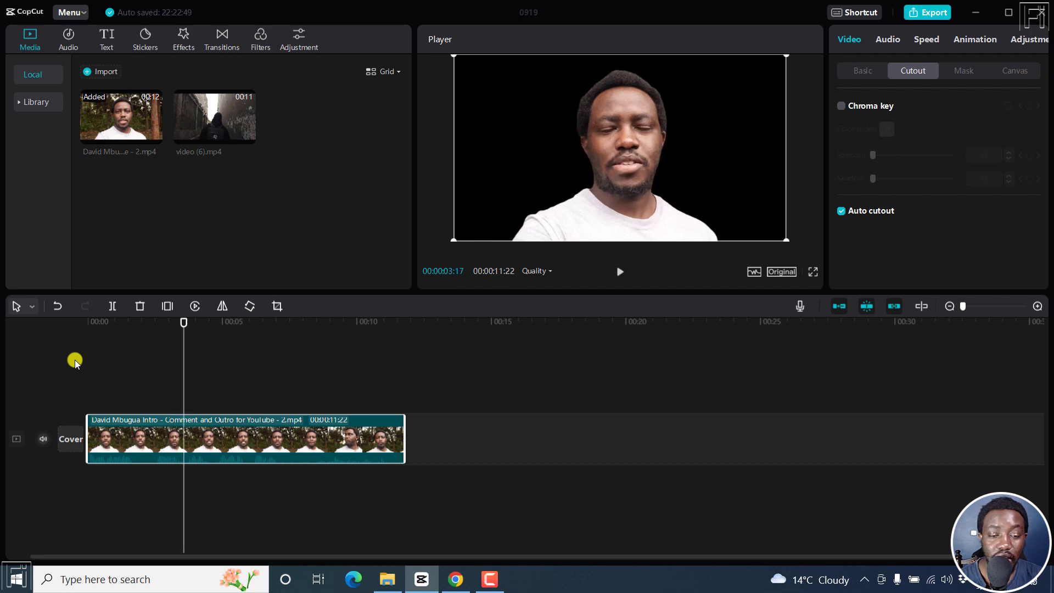
{"action": "mouse_move", "coordinate": [220, 431]}
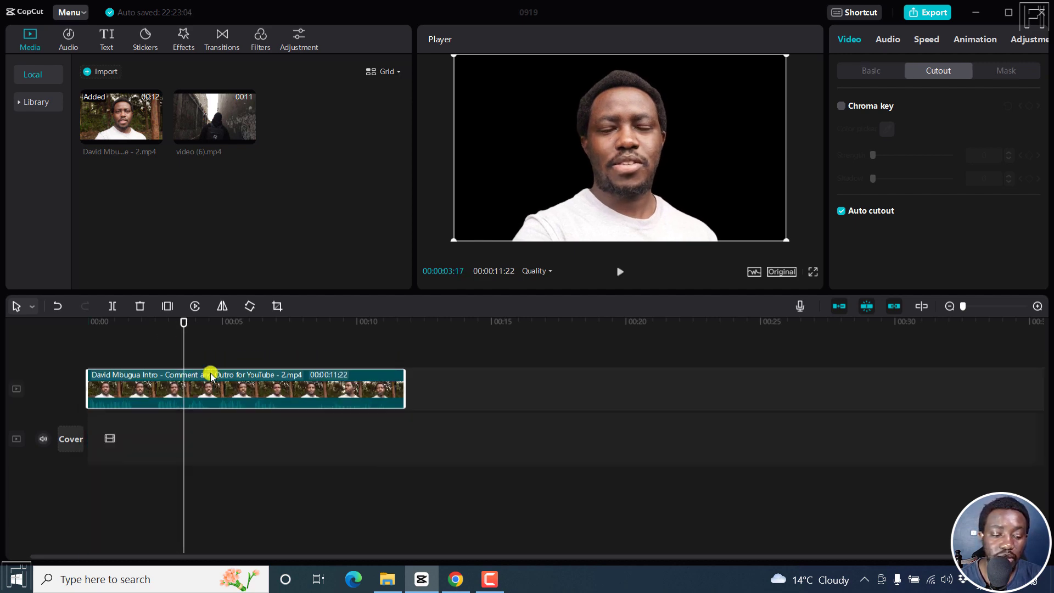
{"action": "mouse_move", "coordinate": [214, 120]}
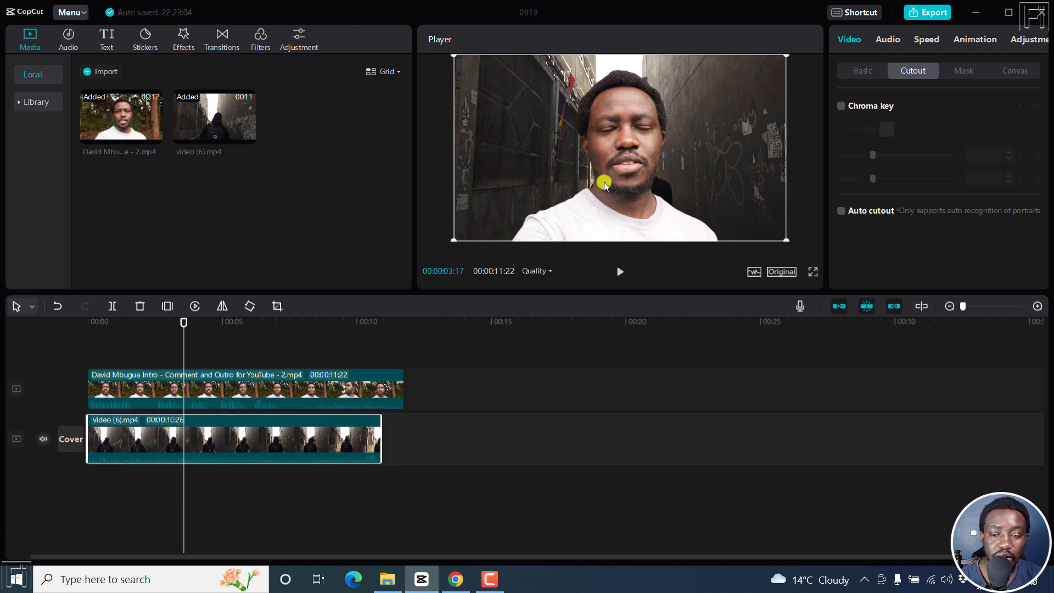
Shrink the speaker overlay into the bottom-right corner and return the playhead to the start
{"action": "left_click", "coordinate": [841, 211]}
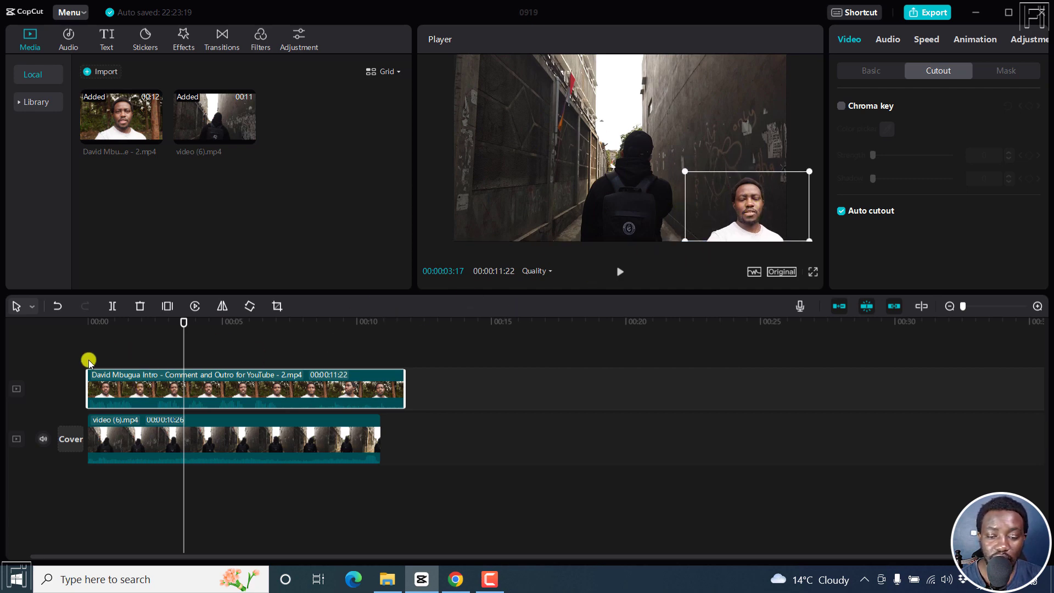
{"action": "left_click", "coordinate": [92, 320]}
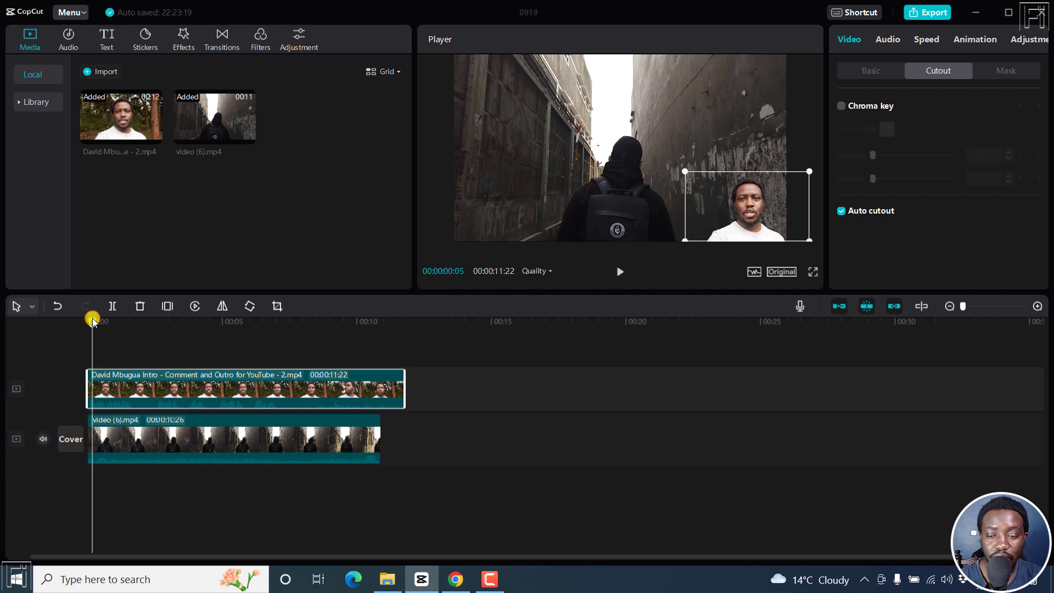
{"action": "left_click", "coordinate": [619, 272]}
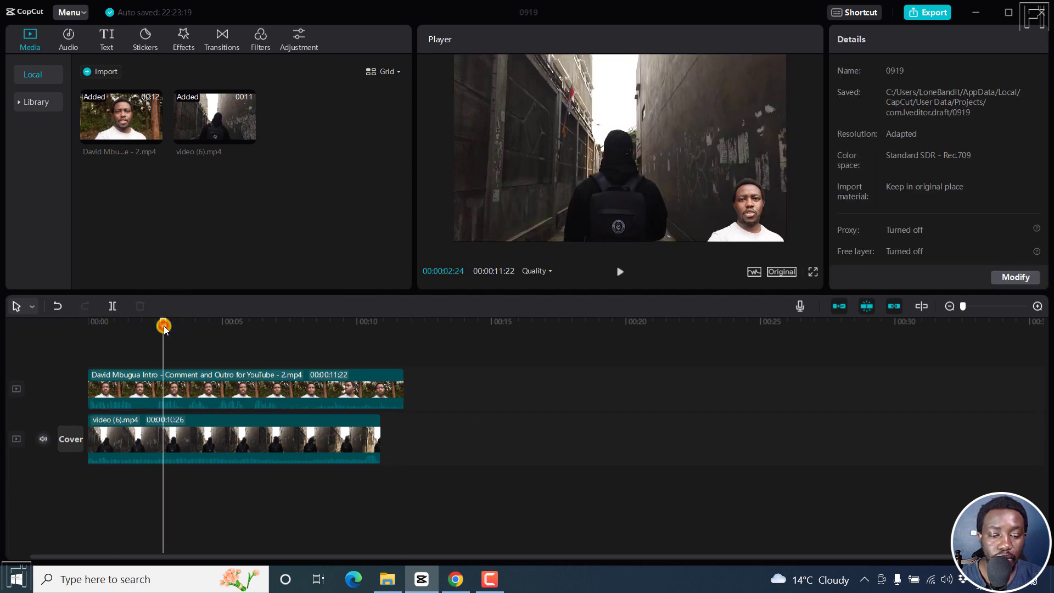
{"action": "left_click", "coordinate": [619, 272]}
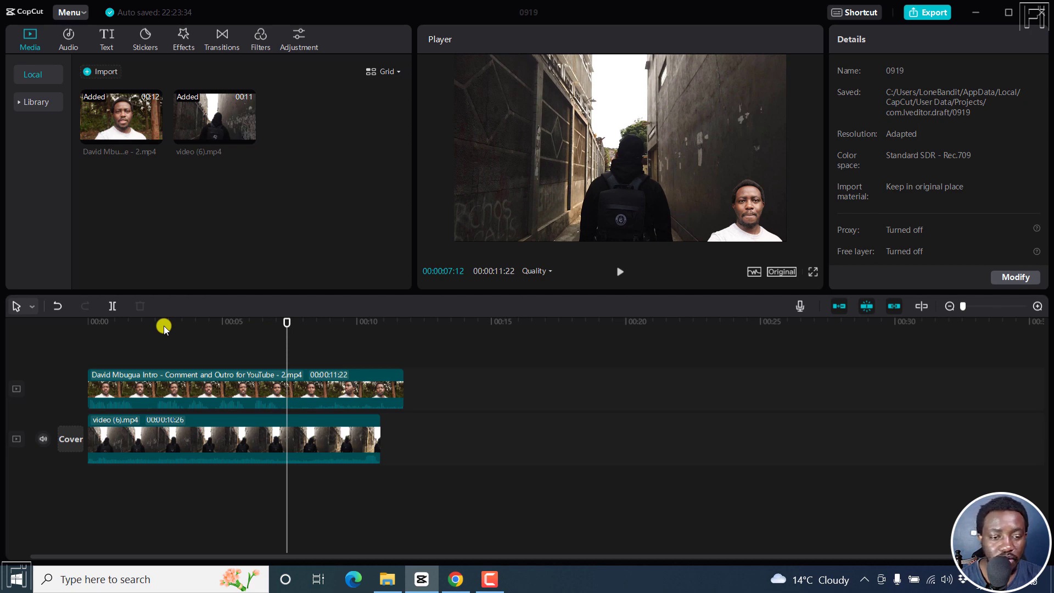
{"action": "mouse_move", "coordinate": [159, 133]}
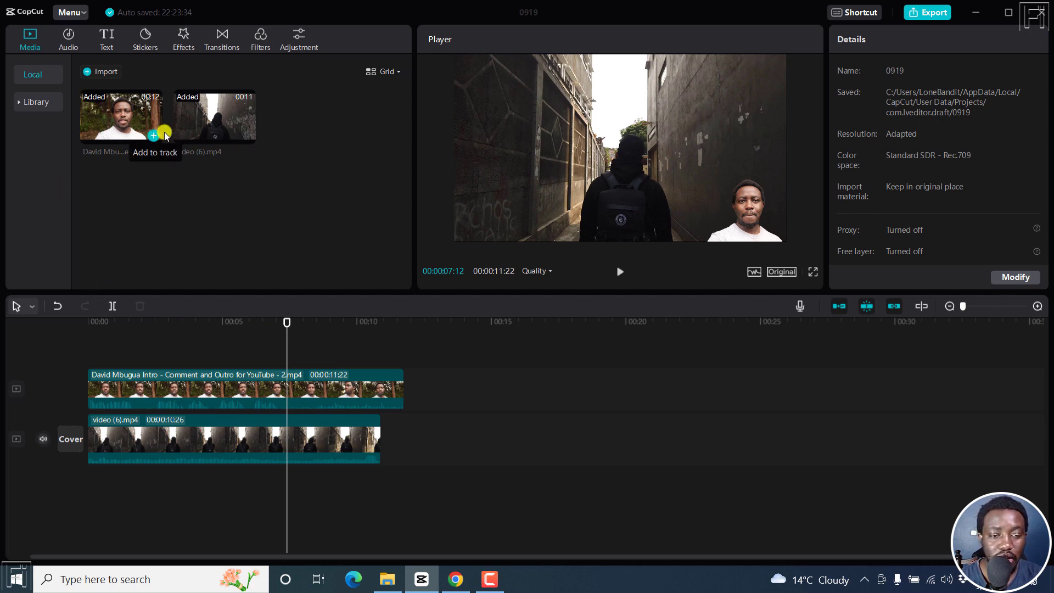